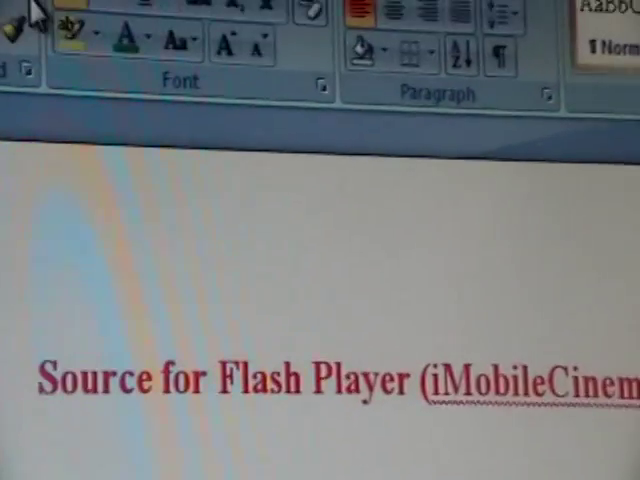
{"action": "scroll", "scroll_direction": "down", "scroll_amount": 3}
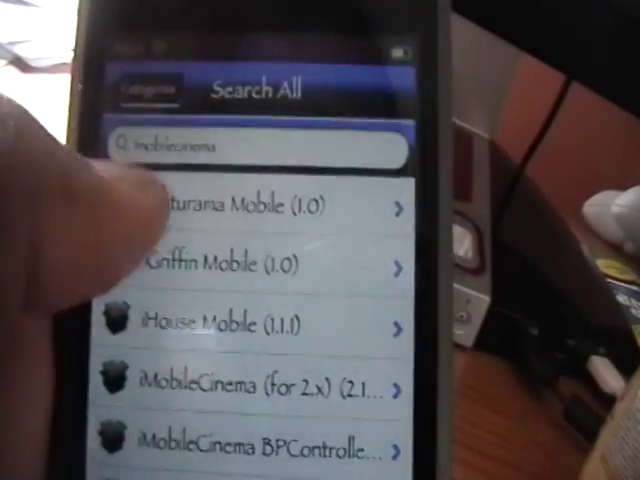
{"action": "scroll", "scroll_direction": "down", "scroll_amount": 3}
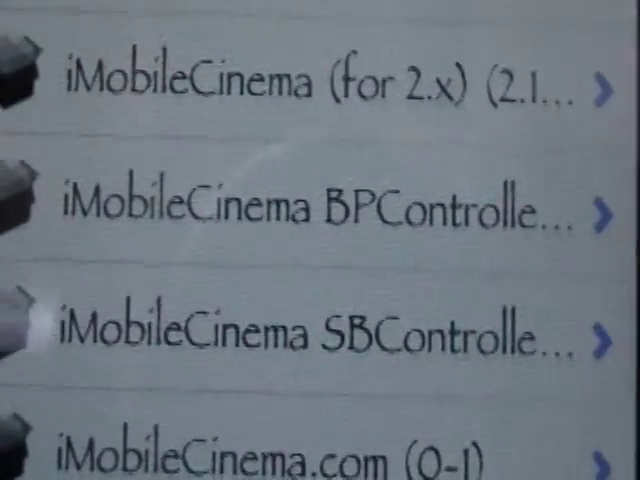
{"action": "scroll", "scroll_direction": "down", "scroll_amount": 3}
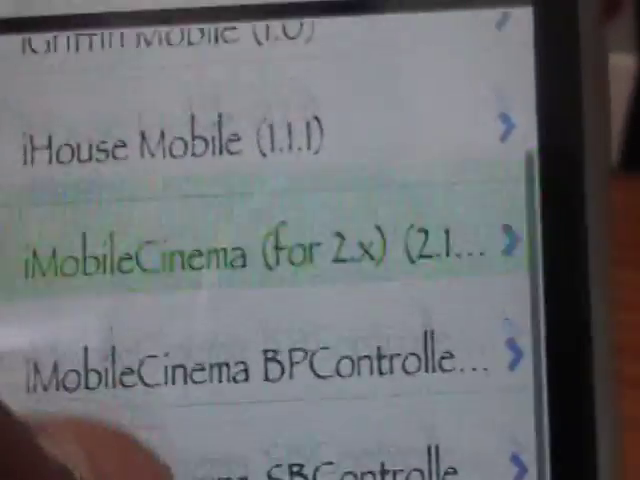
{"action": "scroll", "scroll_direction": "down", "scroll_amount": 3}
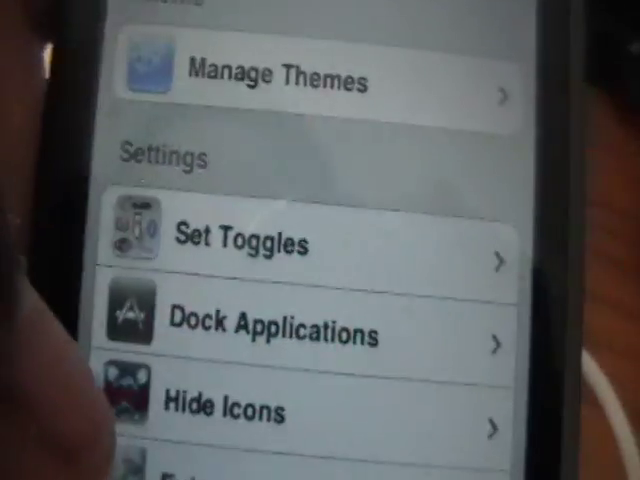
{"action": "scroll", "scroll_direction": "up", "scroll_amount": 3}
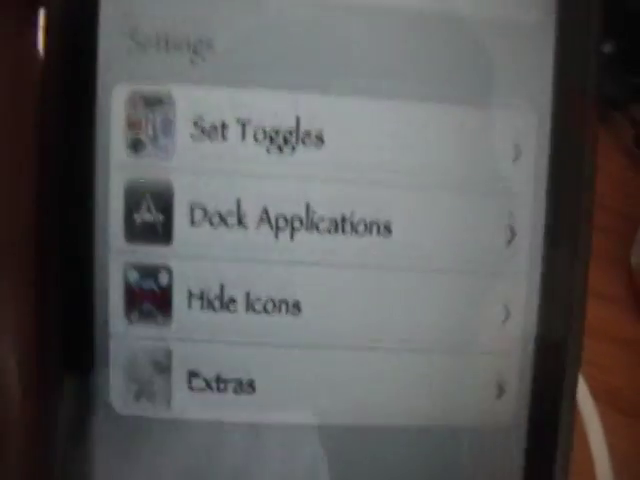